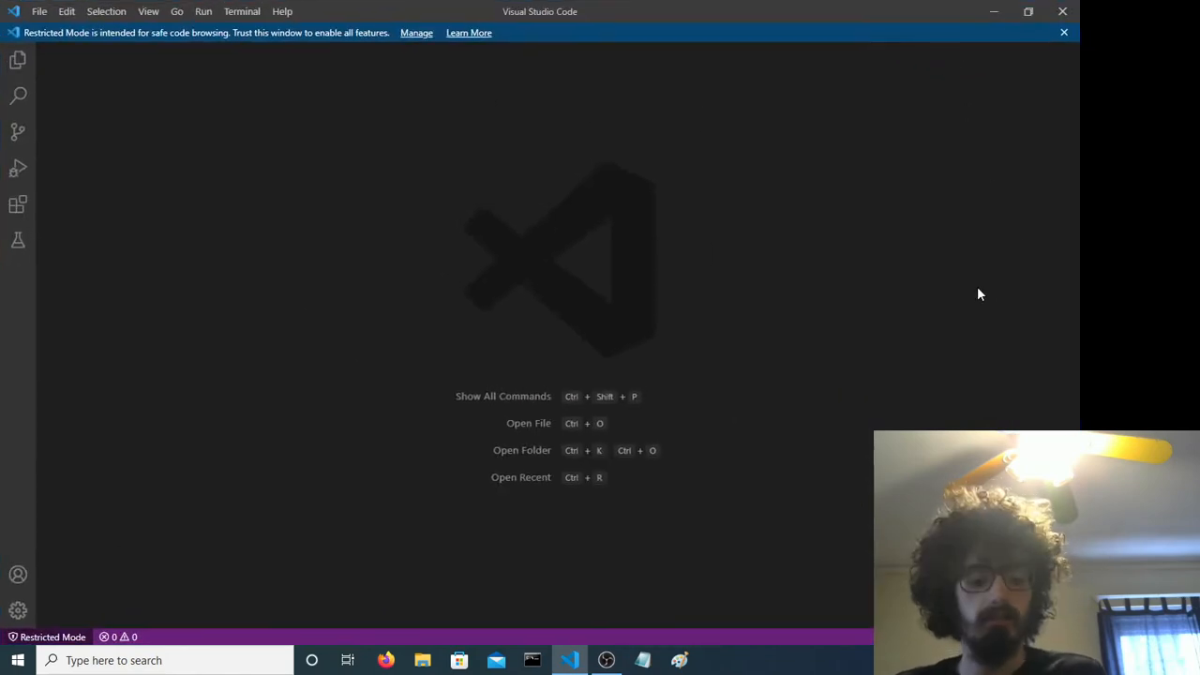
# - Save the new file to the Desktop as qm.py
pyautogui.write('qm')
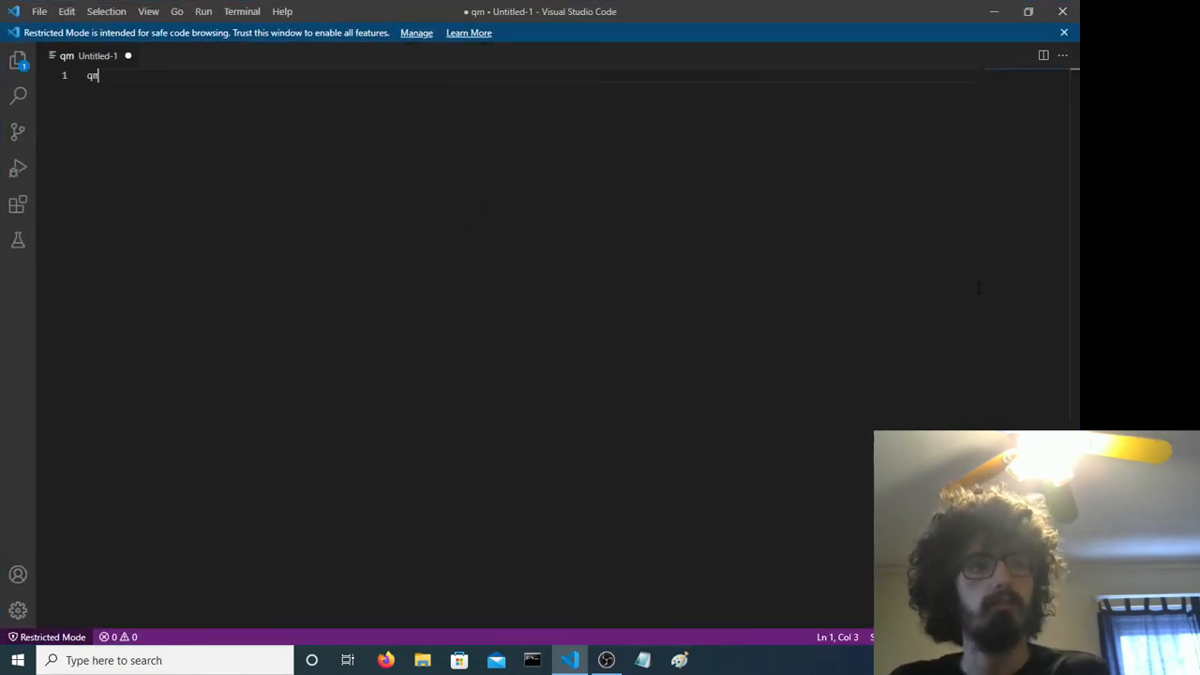
pyautogui.press('ctrl+s')
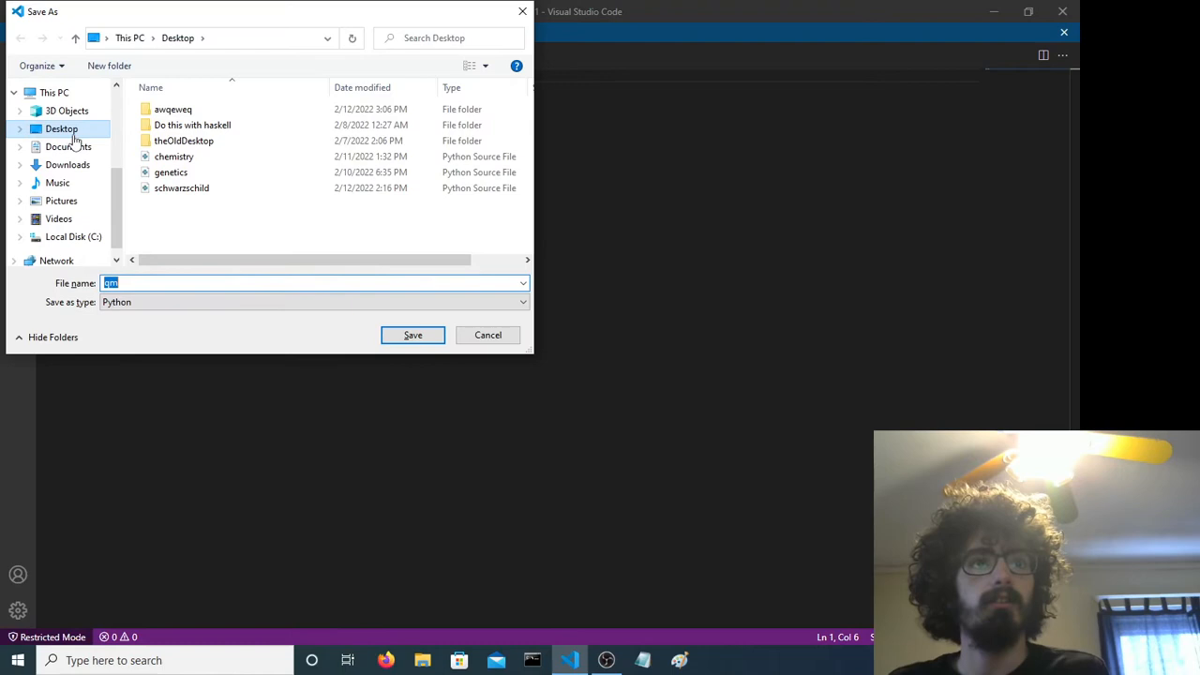
pyautogui.click(412, 334)
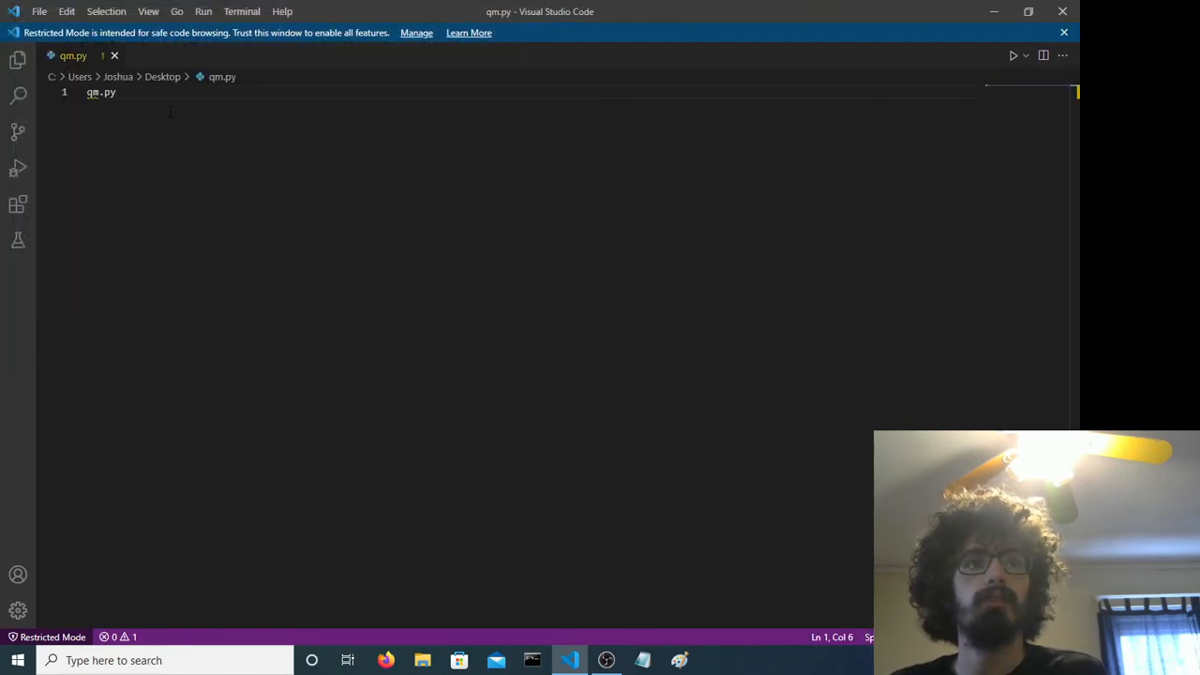
# - Replace the placeholder text with the line 'from qutip import *'
pyautogui.press('Enter')
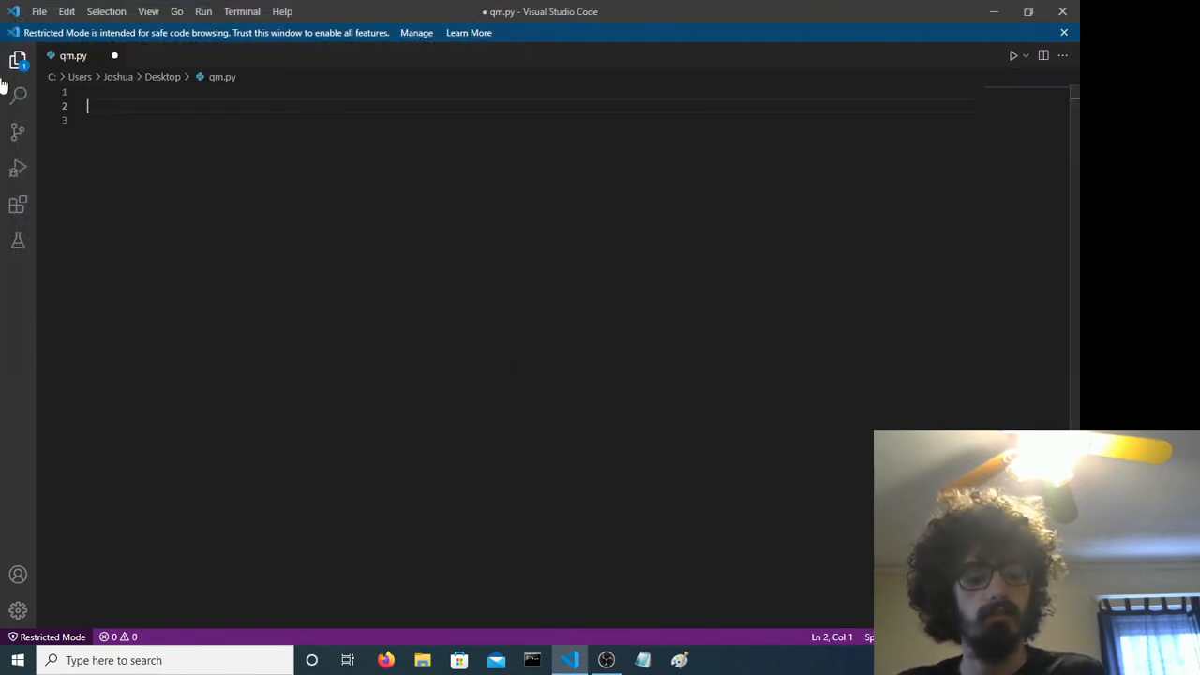
pyautogui.write('from qutip')
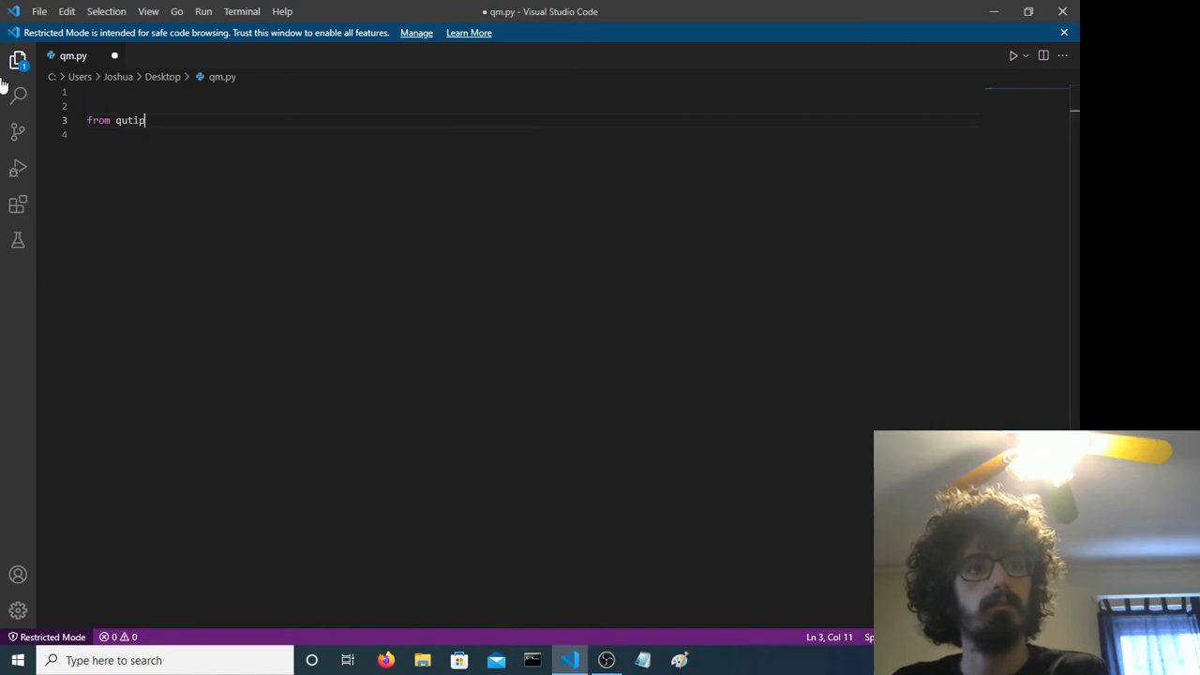
pyautogui.write('import *')
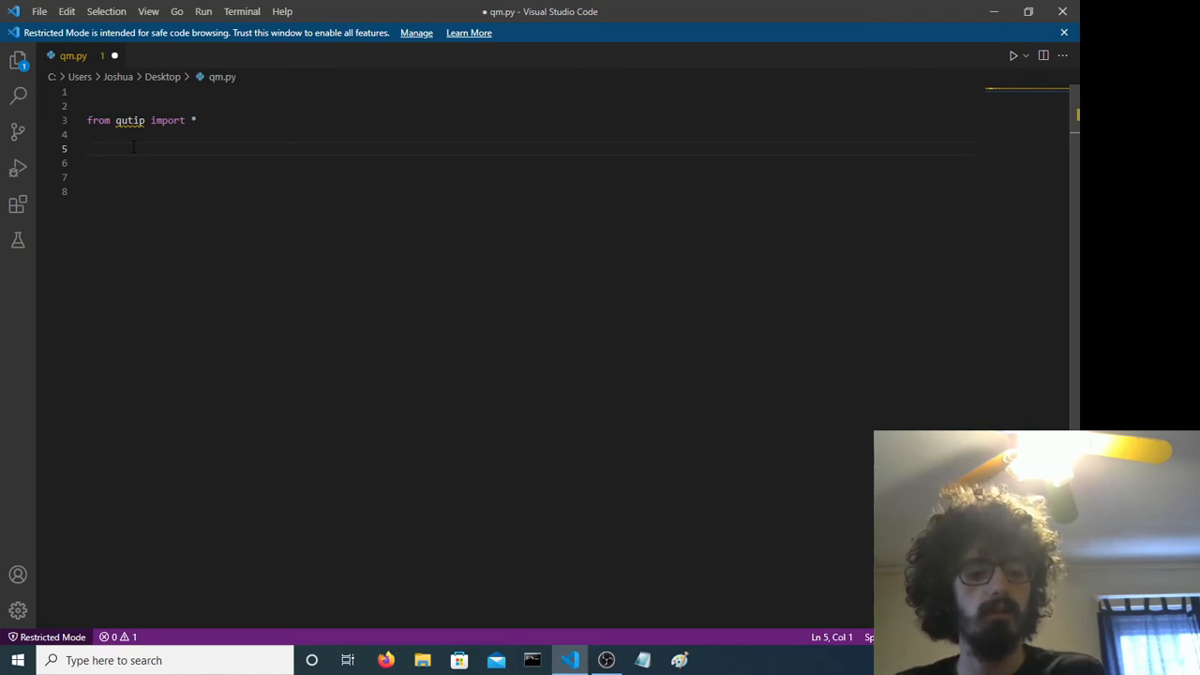
# - Add 'q = Qobj([[1], [0]])' followed by 'print(q)'
pyautogui.write('q = Qobj()')
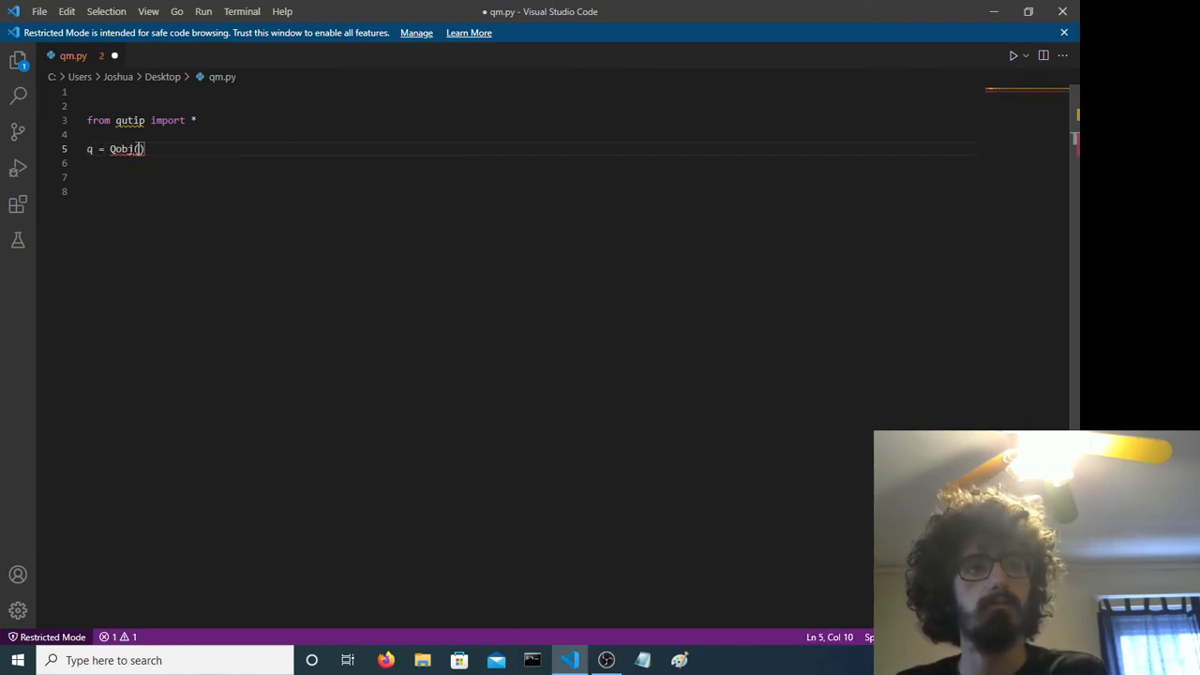
pyautogui.write('[[1]]')
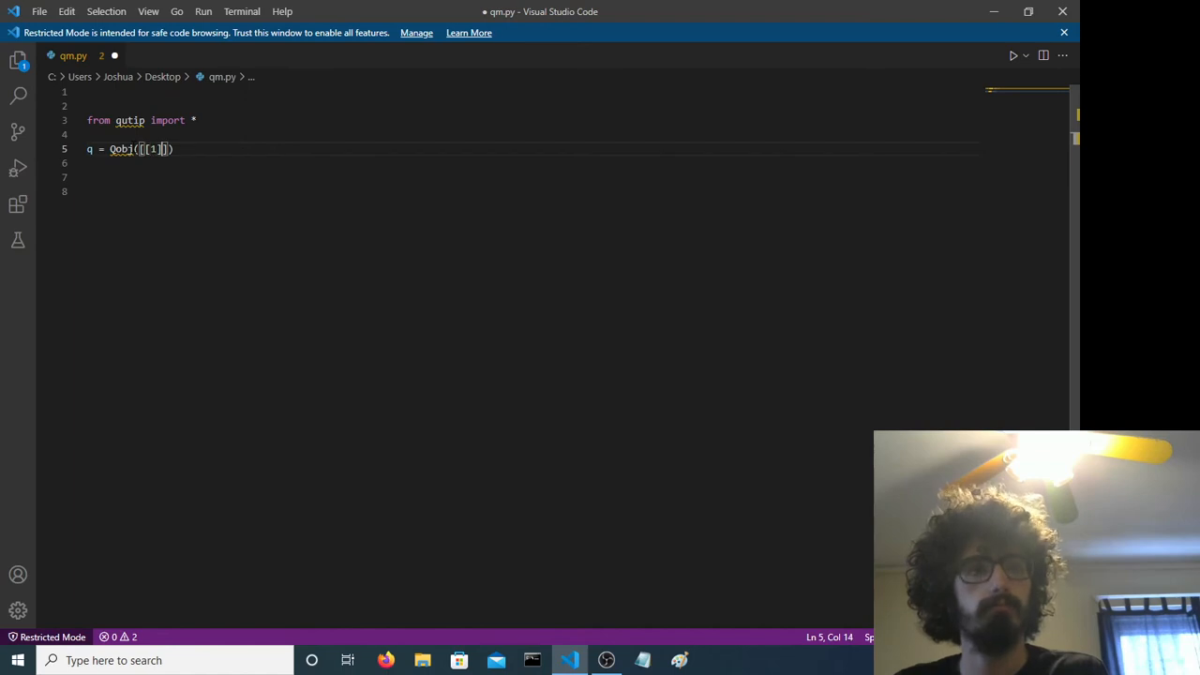
pyautogui.write(', [0]')
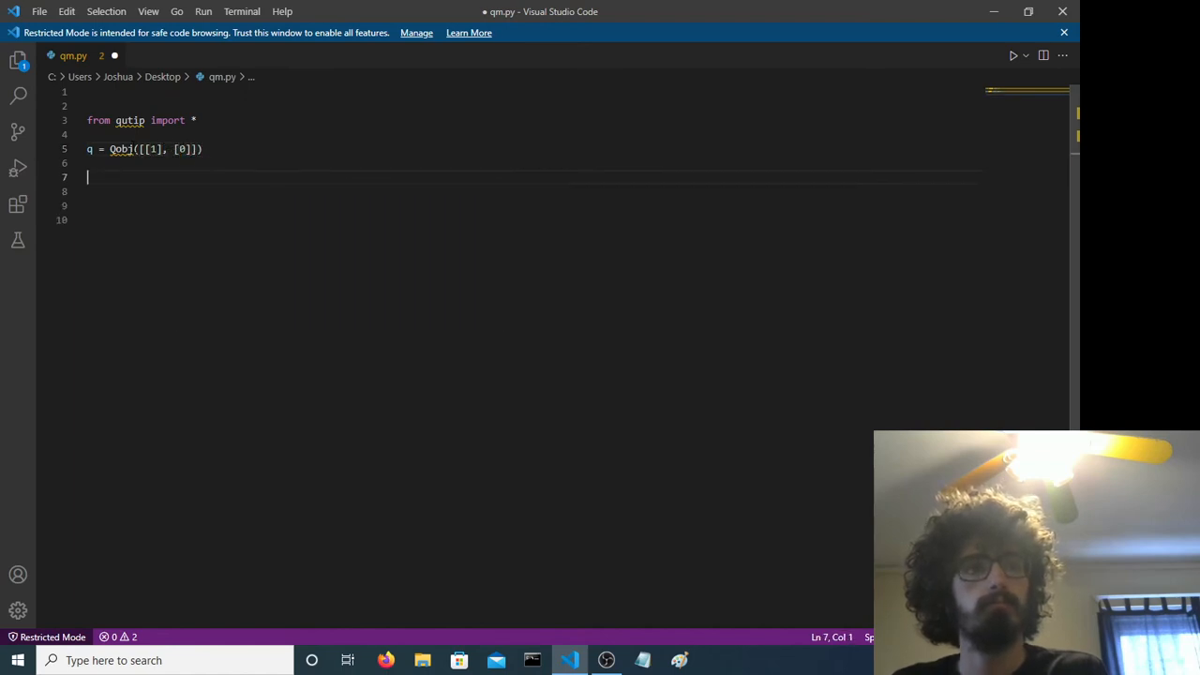
pyautogui.write('print(q')
pyautogui.write('python qm.py')
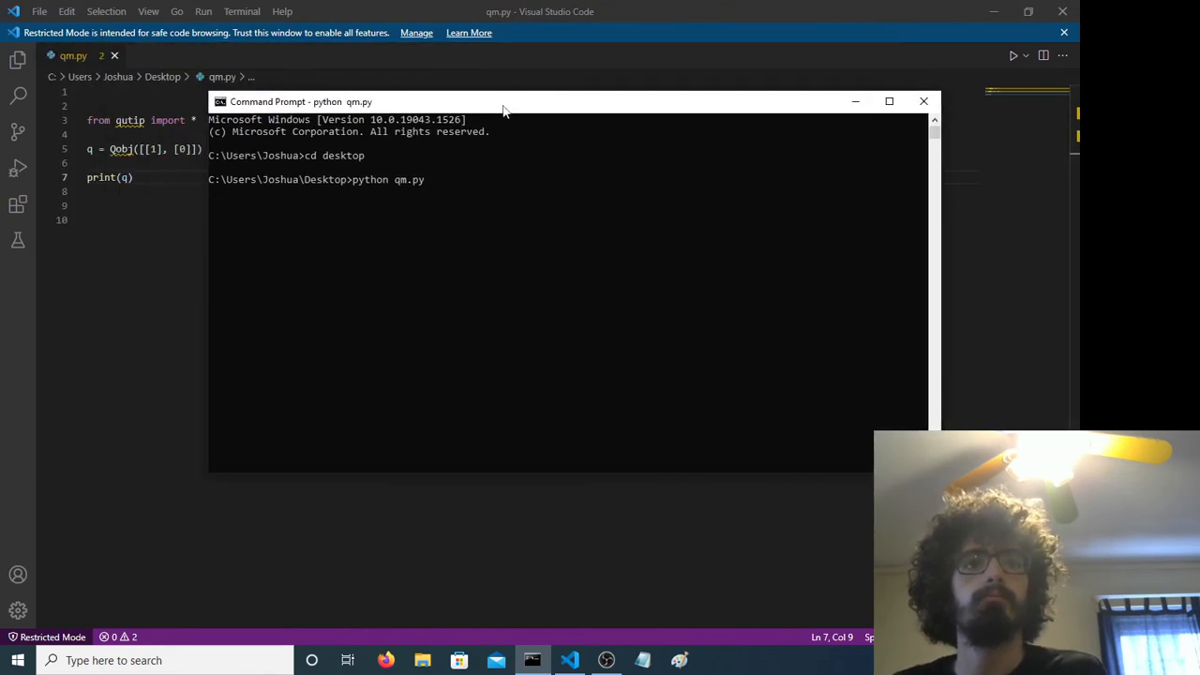
# - Run 'python qm.py' and select the printed Quantum object ket output line
pyautogui.moveTo(503, 107); pyautogui.dragTo(552, 103)
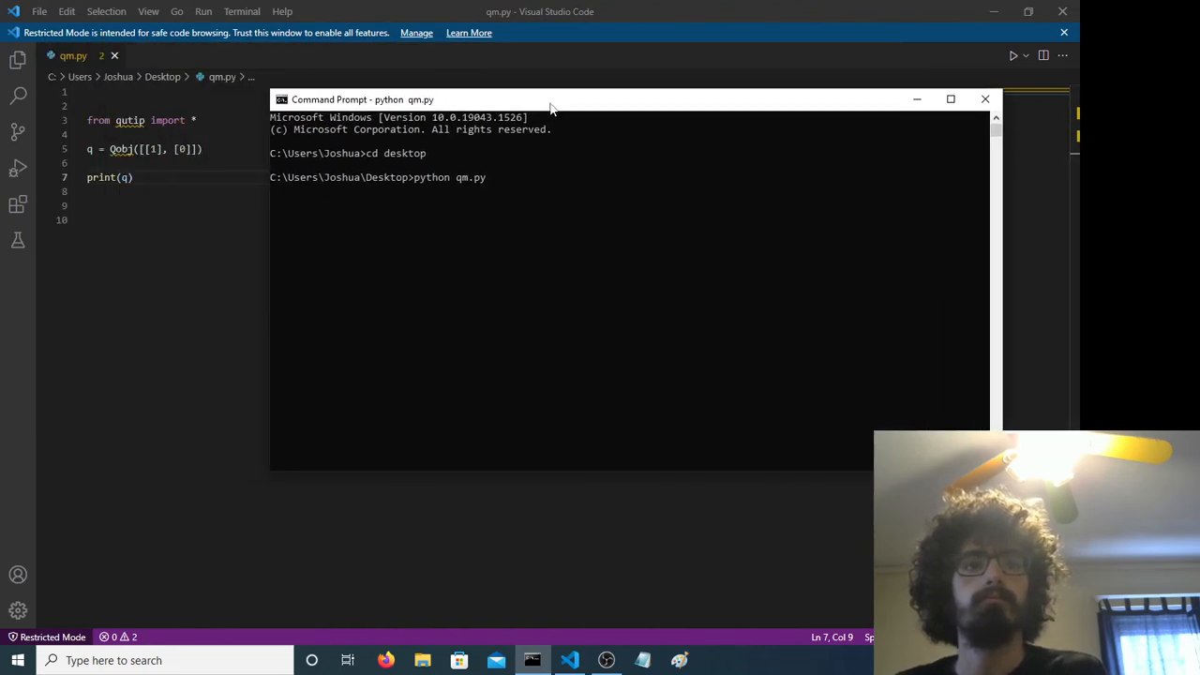
pyautogui.press('enter')
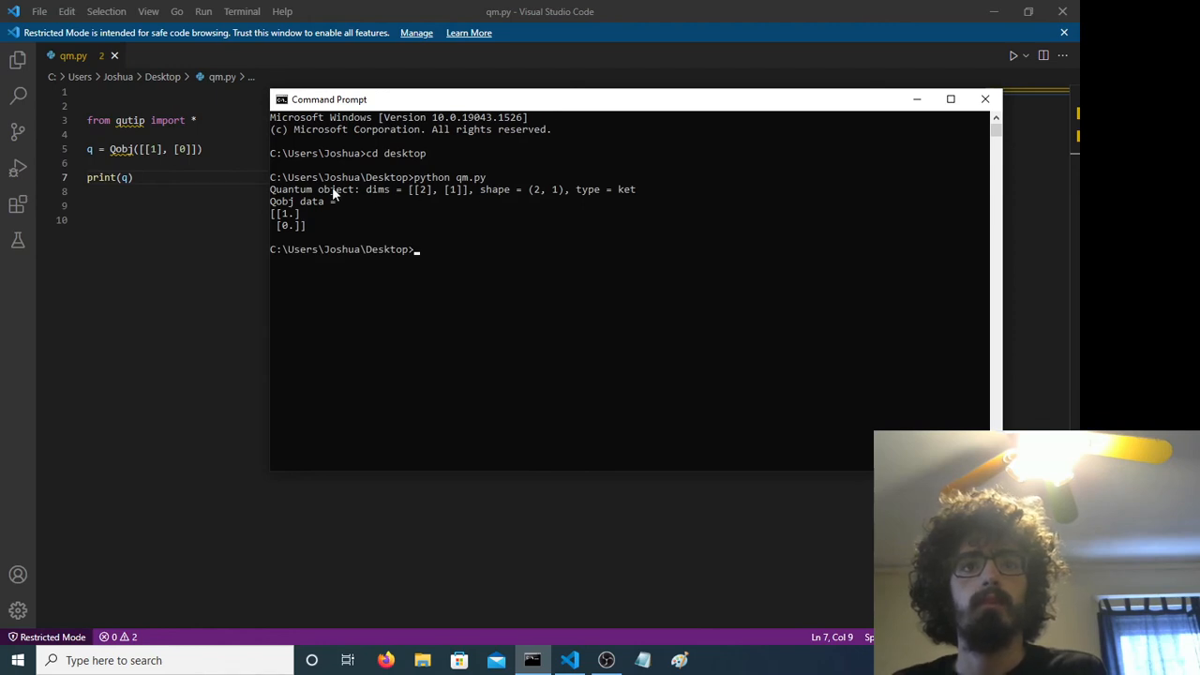
pyautogui.moveTo(270, 189); pyautogui.dragTo(633, 189)
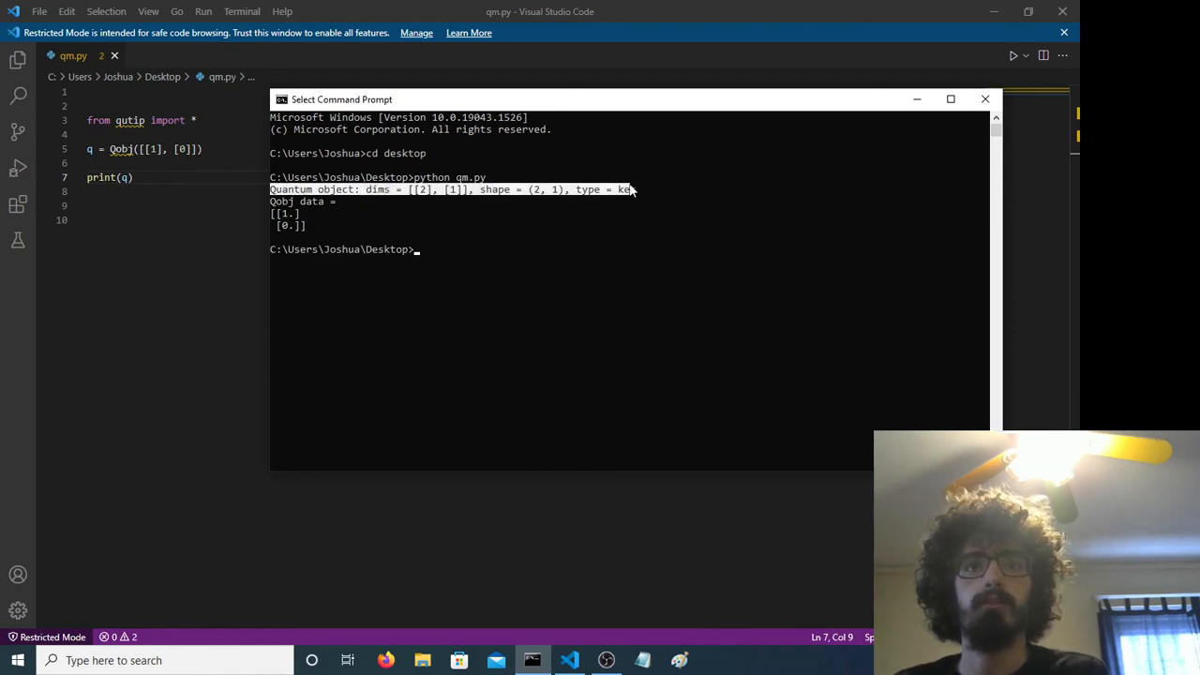